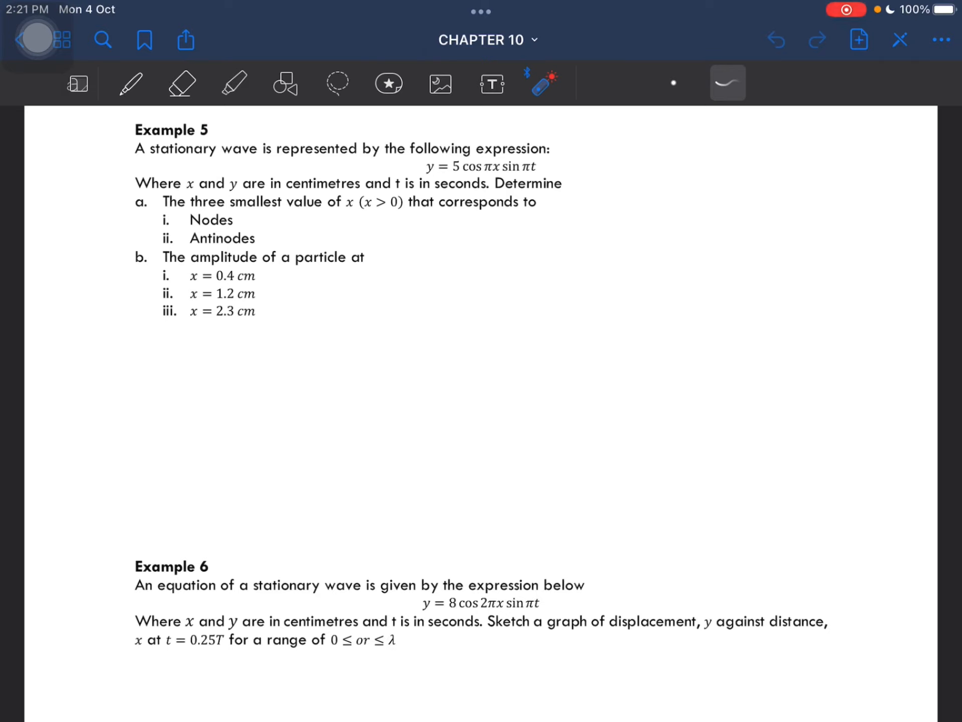
Step: Point out the x > 0 condition in part a with the laser, then switch to red ink
left_click_drag(298, 196, 344, 196)
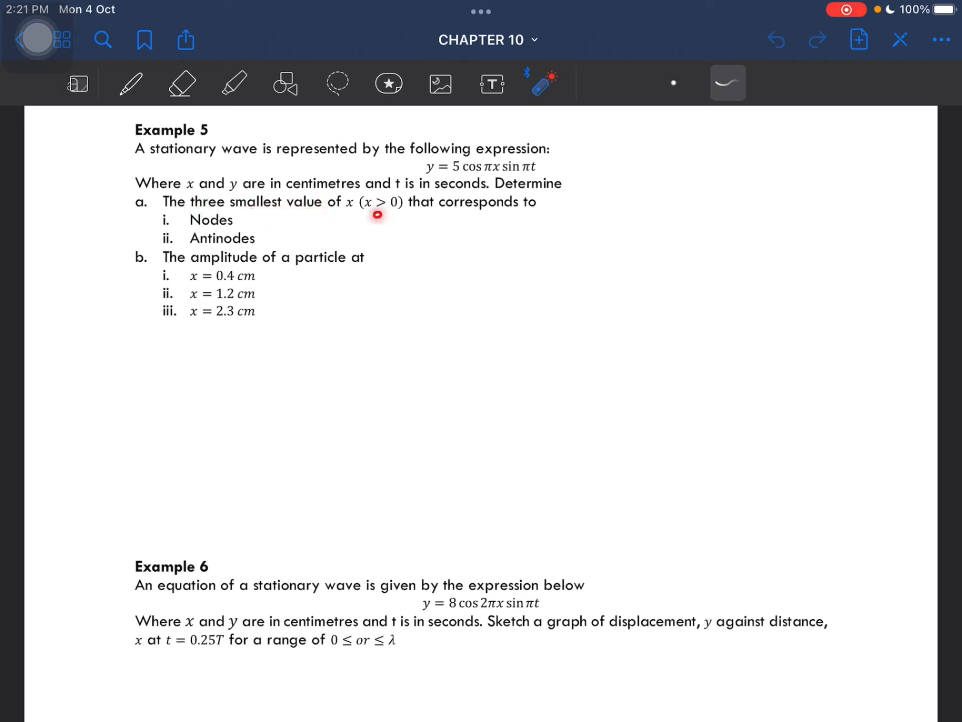
left_click_drag(240, 227, 295, 203)
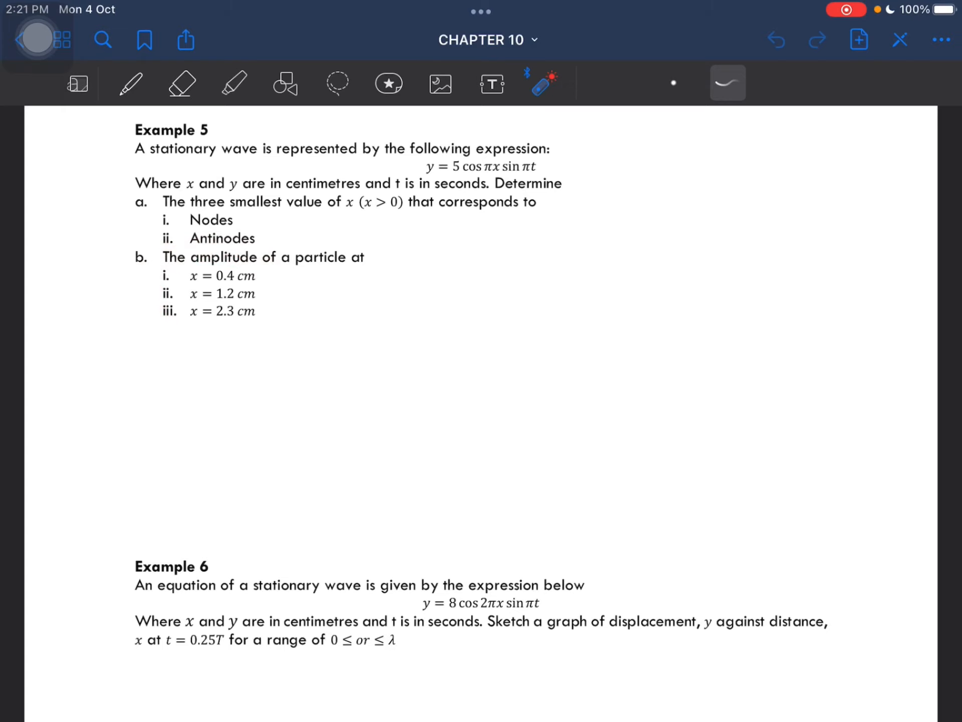
left_click(131, 83)
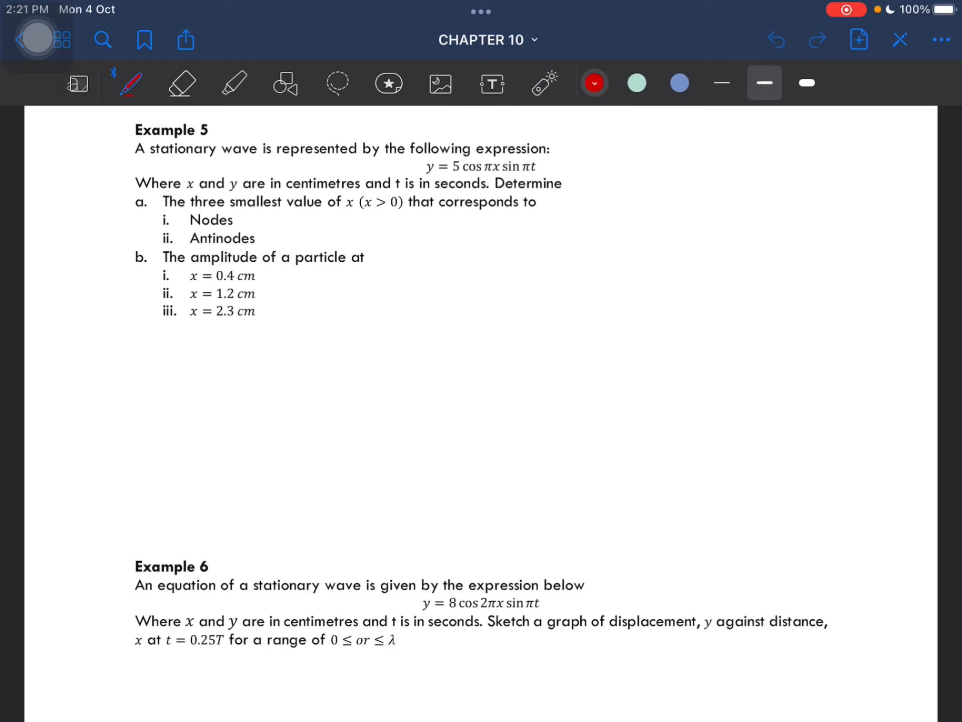
Step: Write y = A cos kx sin ωt and k = π cm⁻¹ beside the expression, then move to the grid page
left_click_drag(604, 162, 601, 181)
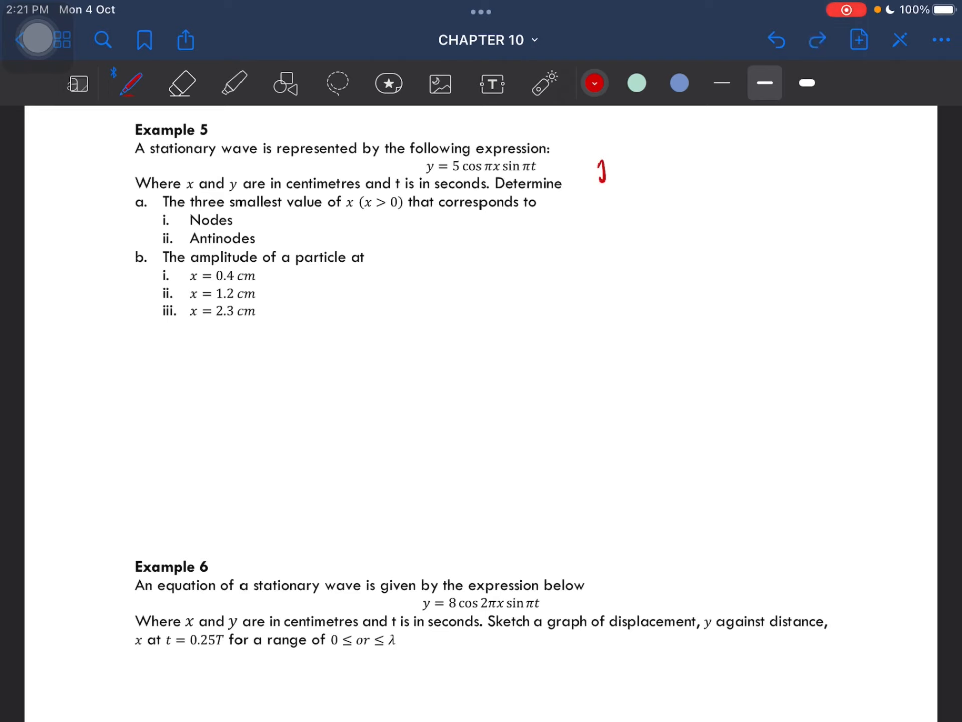
left_click_drag(593, 166, 620, 178)
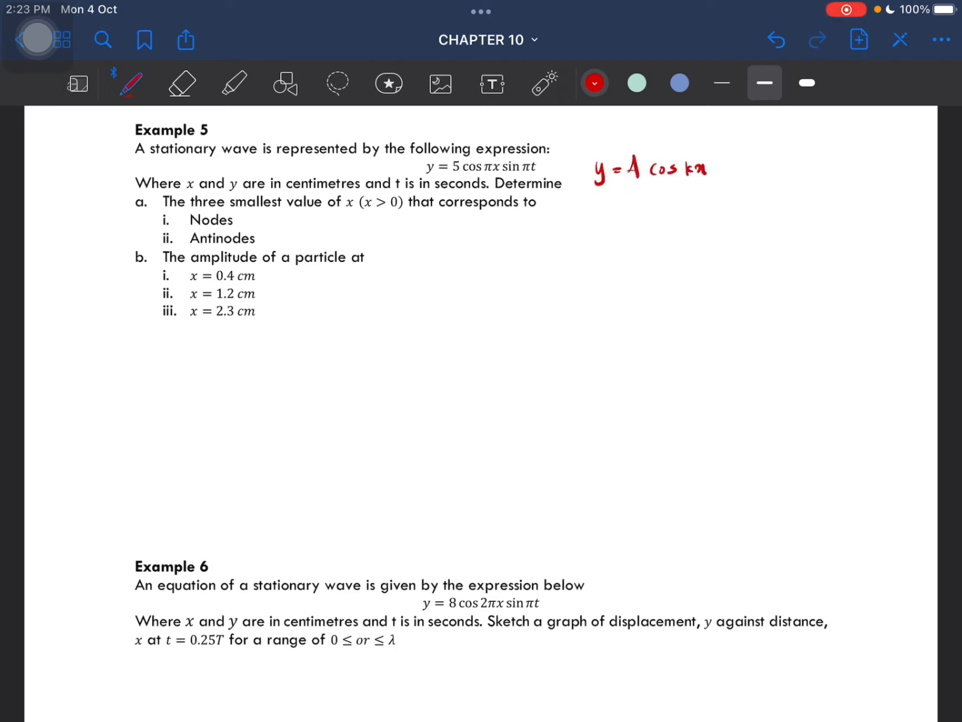
left_click_drag(712, 169, 780, 178)
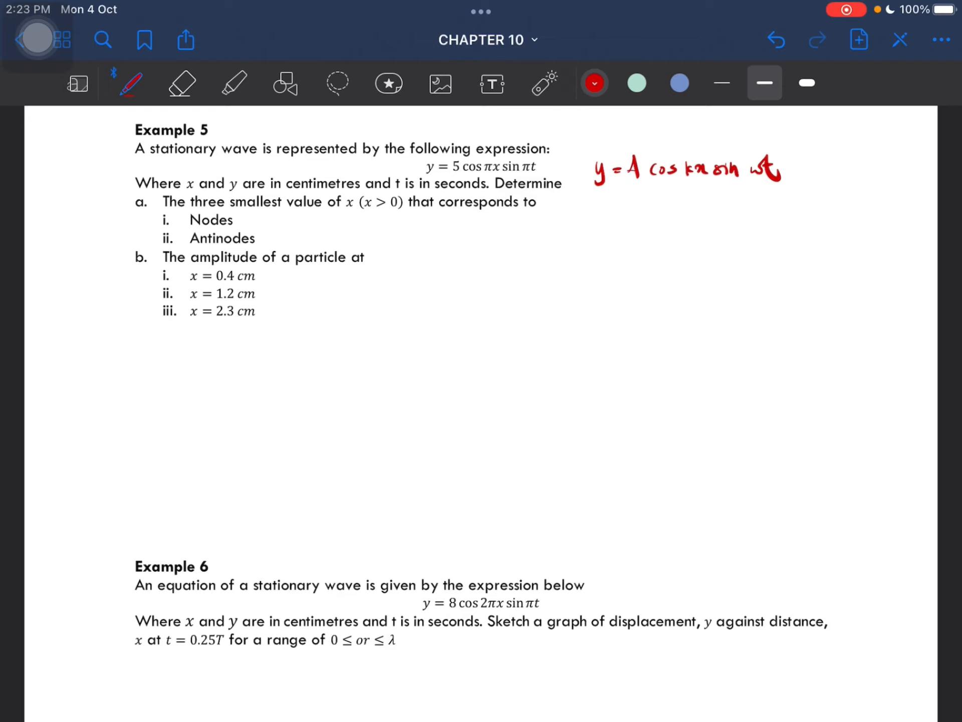
left_click_drag(598, 209, 622, 211)
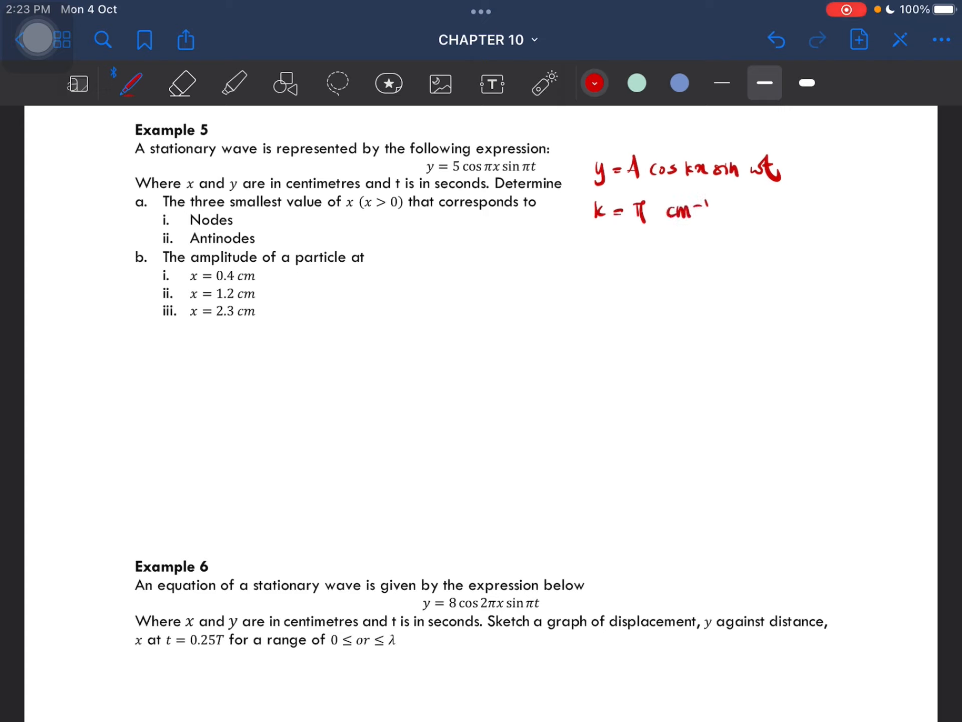
left_click_drag(724, 211, 761, 211)
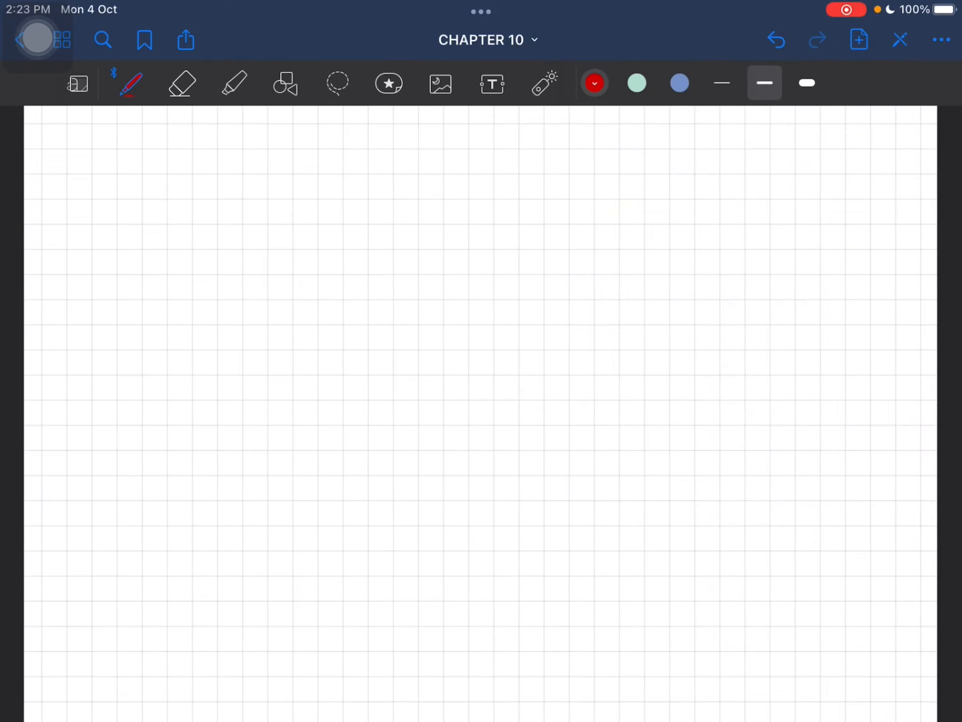
Step: Write i) N: y = 0, y = A cos kx and substitute 0 = 5 cos πx
left_click_drag(43, 129, 55, 151)
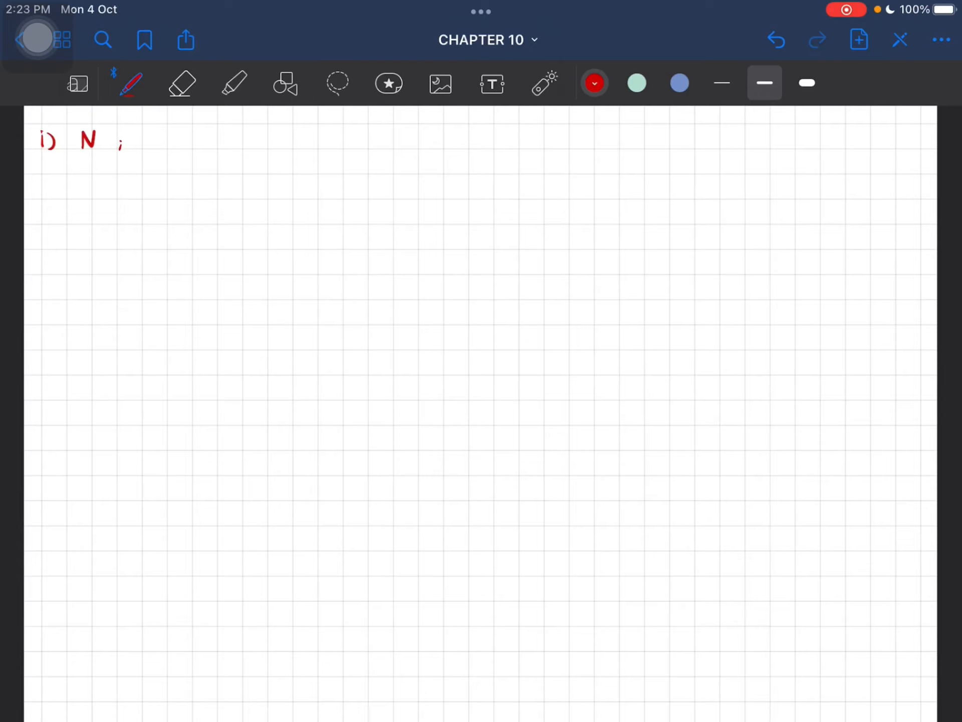
left_click_drag(147, 144, 182, 141)
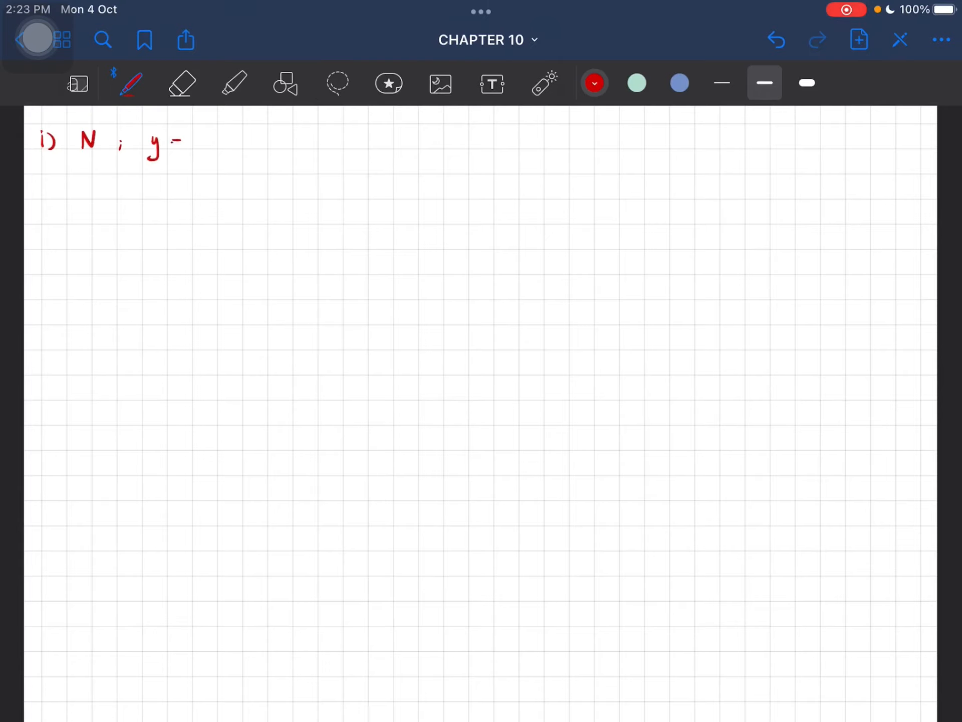
left_click_drag(174, 141, 184, 142)
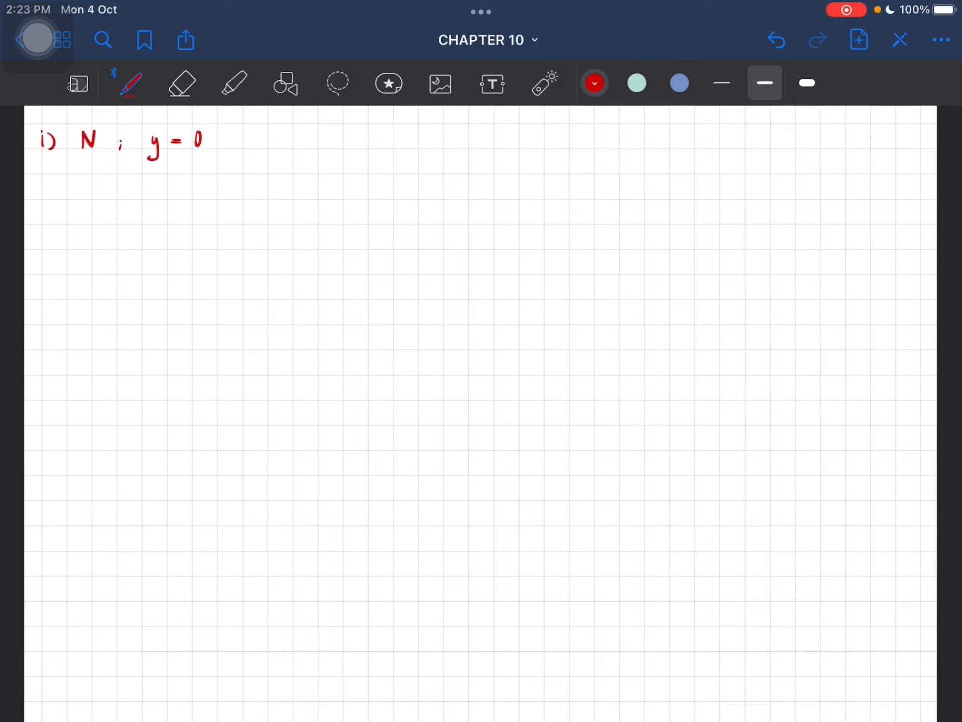
left_click_drag(150, 184, 185, 193)
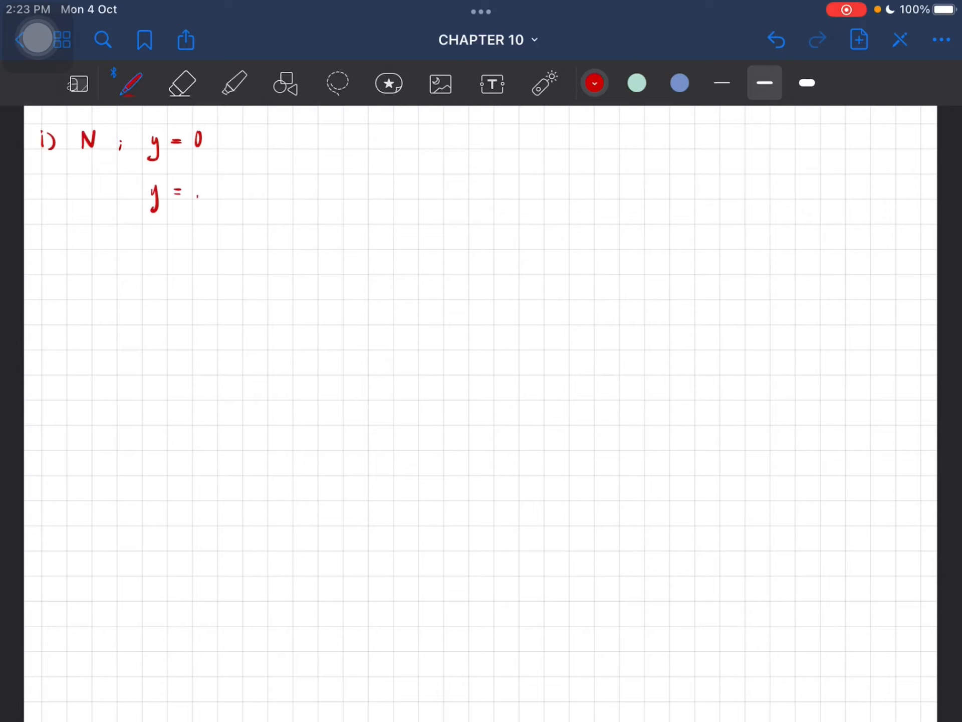
left_click_drag(196, 191, 245, 190)
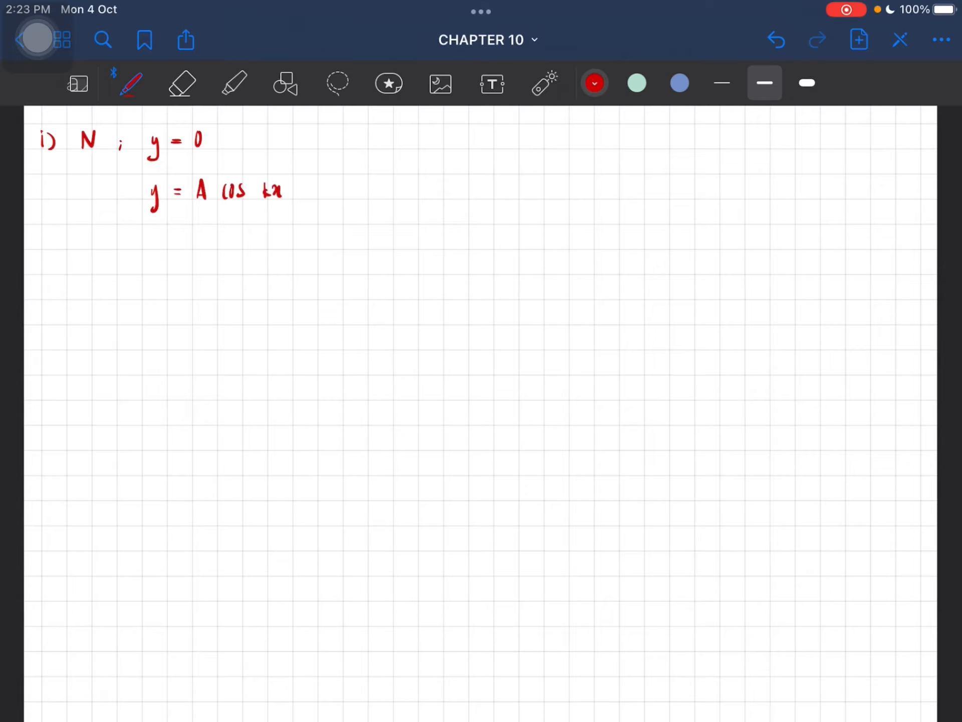
left_click_drag(150, 228, 185, 240)
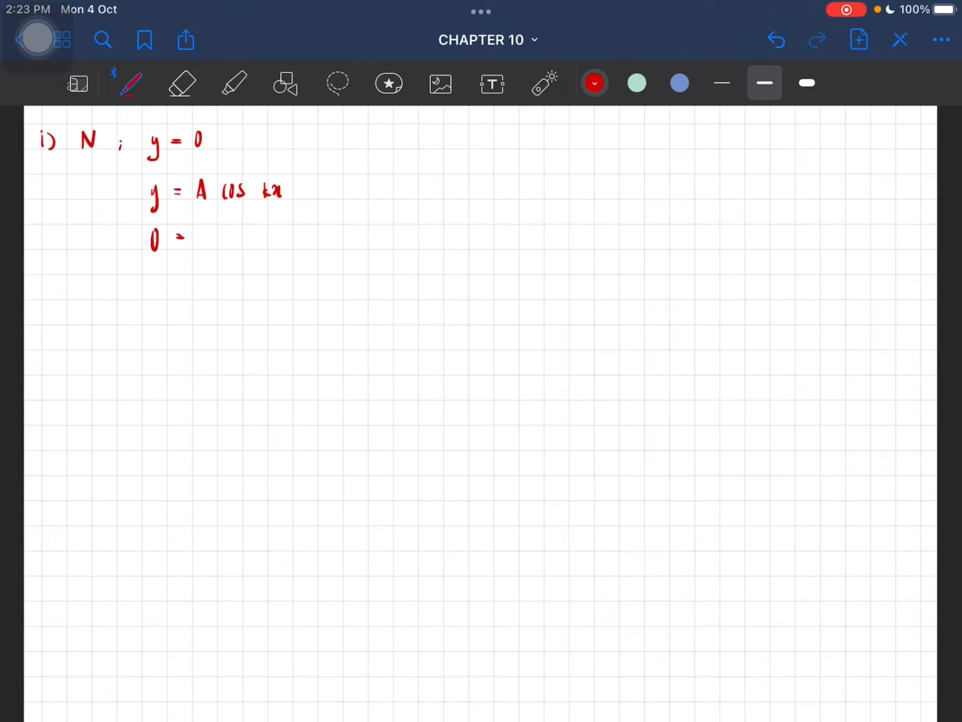
type("2")
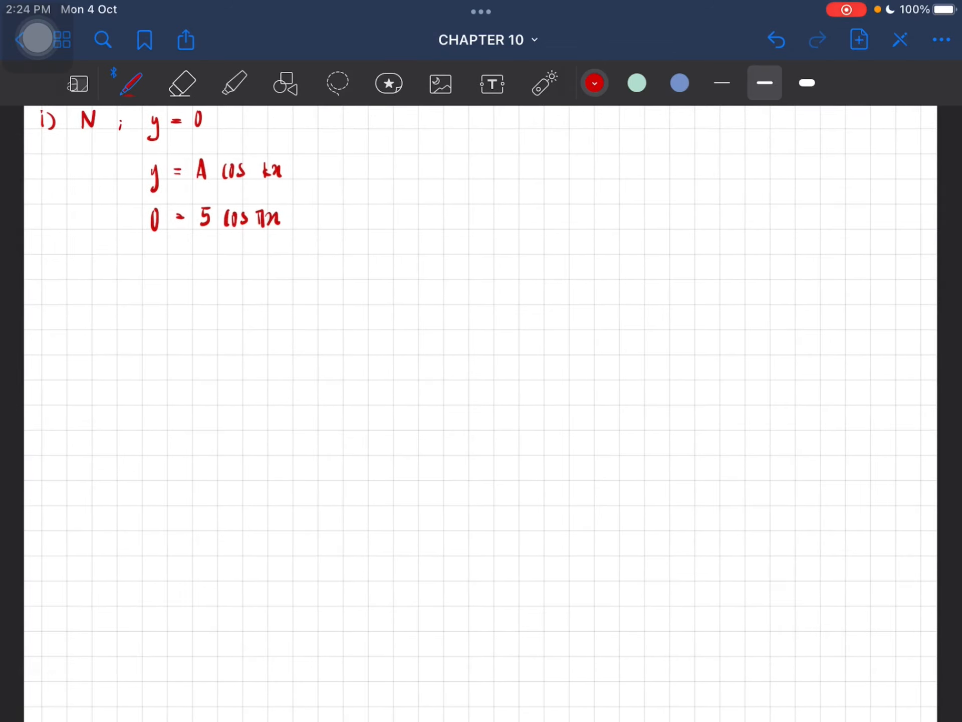
Step: Solve πx = cos⁻¹(0) and list the nodes x = 0.5 cm, 1.5 cm, 2.5 cm
left_click_drag(129, 273, 172, 258)
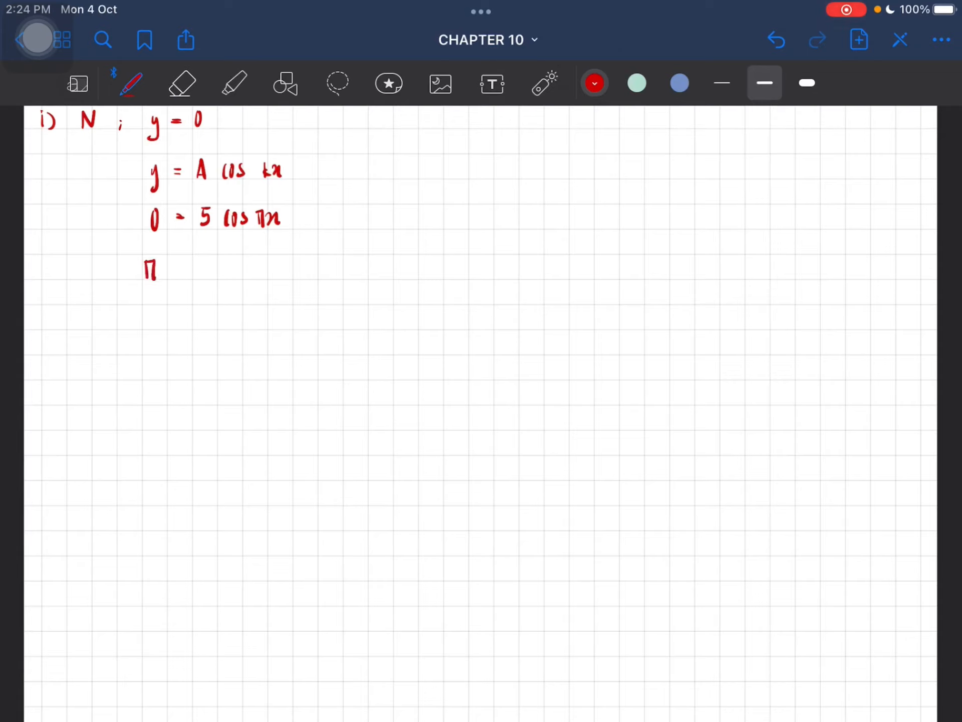
left_click_drag(144, 270, 240, 270)
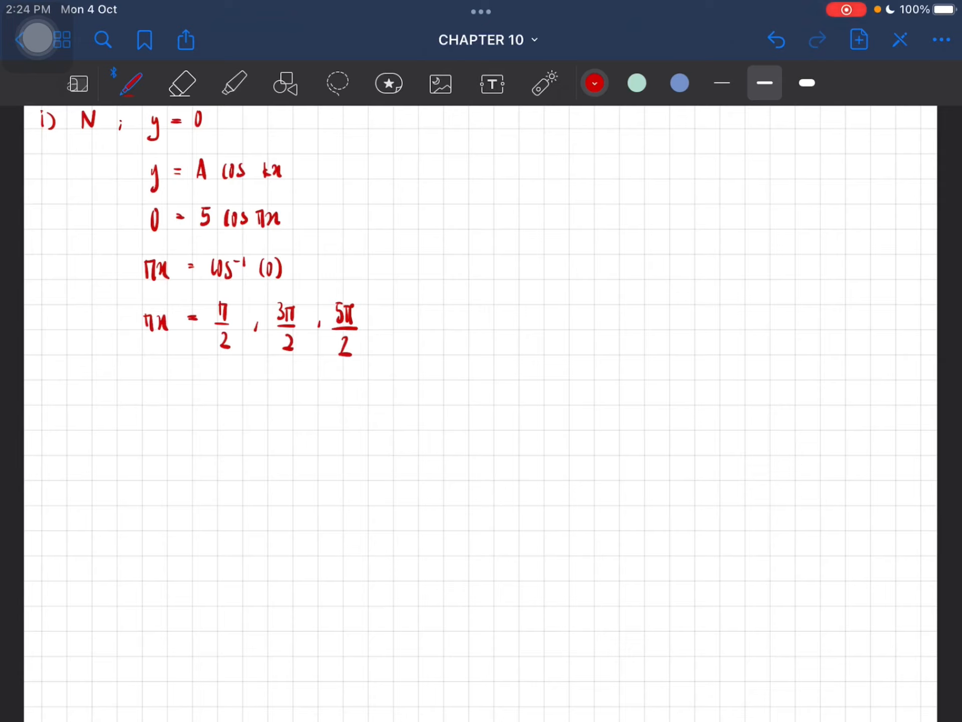
left_click_drag(145, 393, 184, 396)
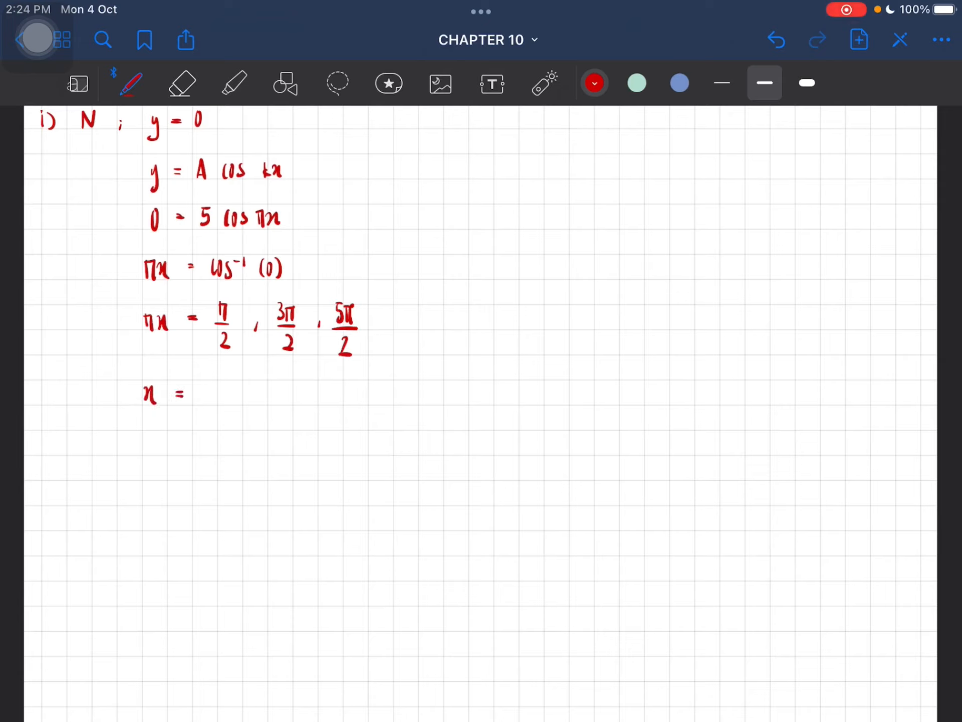
type("0.5 Cr")
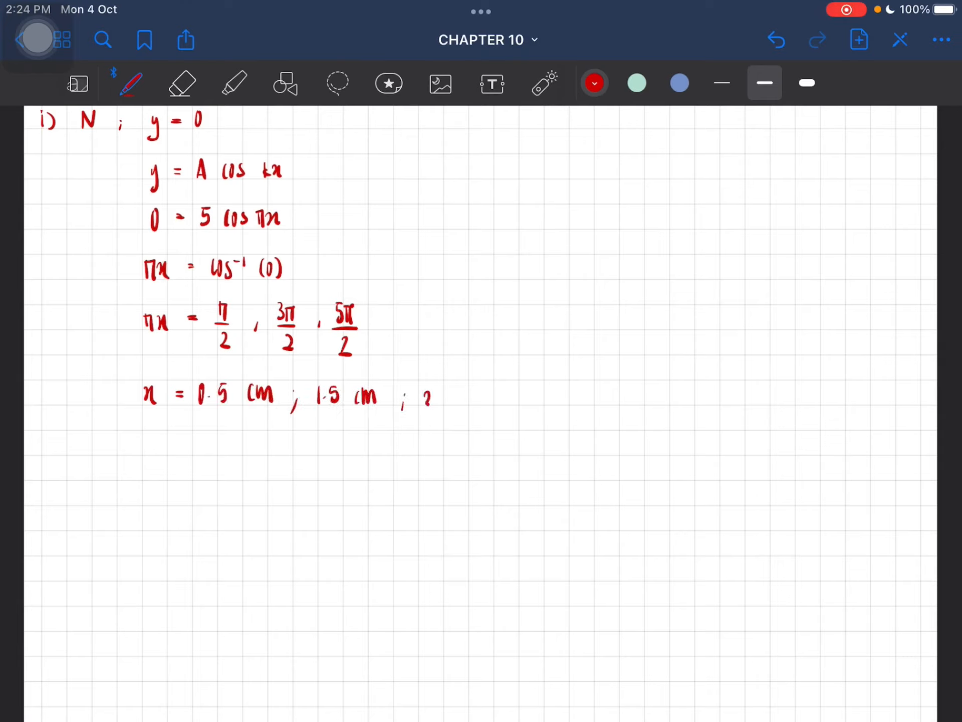
type("2.5 cm")
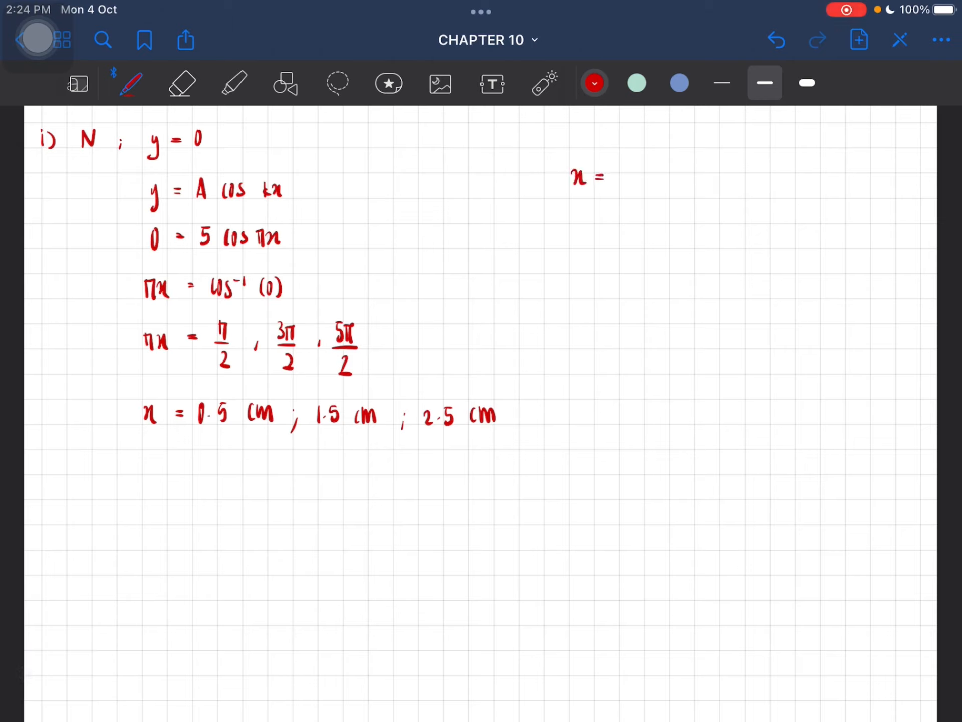
Step: Write the node formula x = (n/4)λ, n = 1,3,5, giving x = 0.5 cm, 1.5 cm, 2.5 cm
left_click_drag(625, 160, 657, 190)
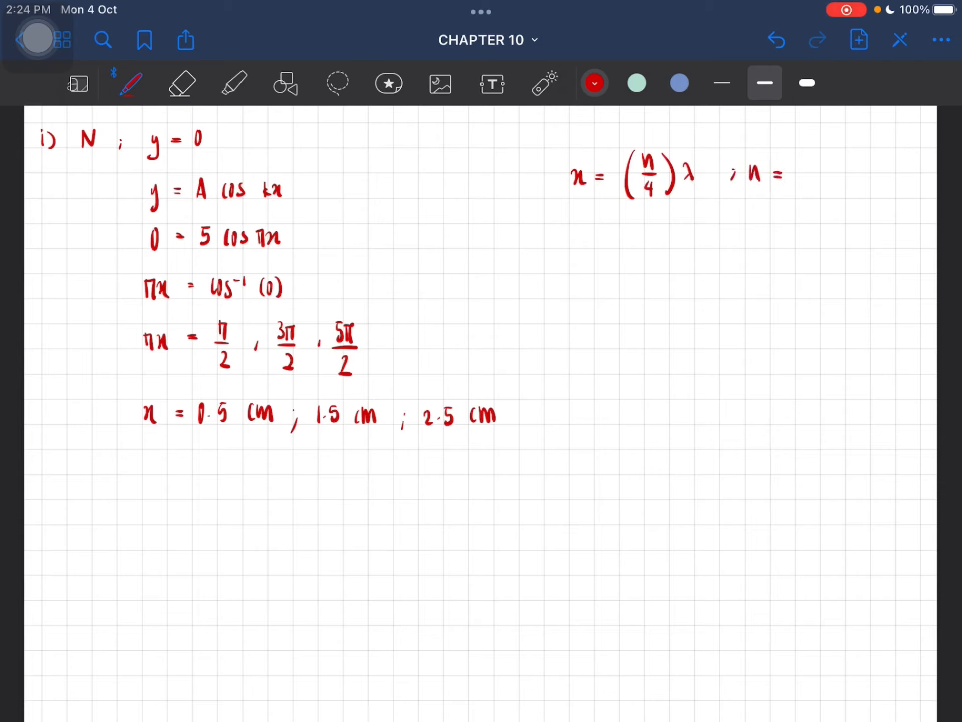
type("1,3,5,...")
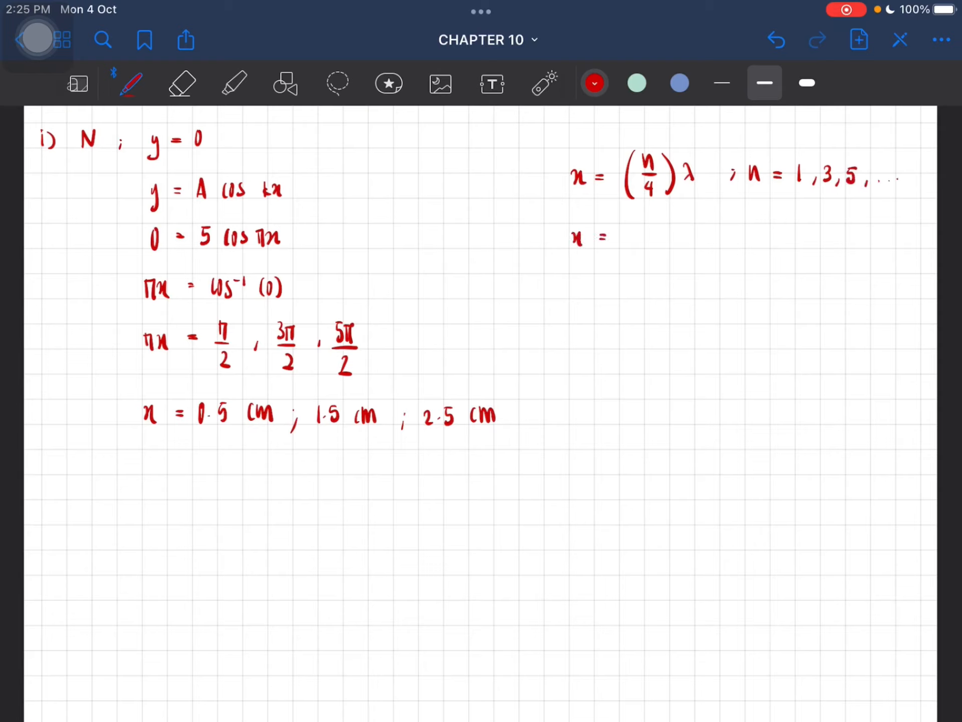
type("0.5 cm ; 1.")
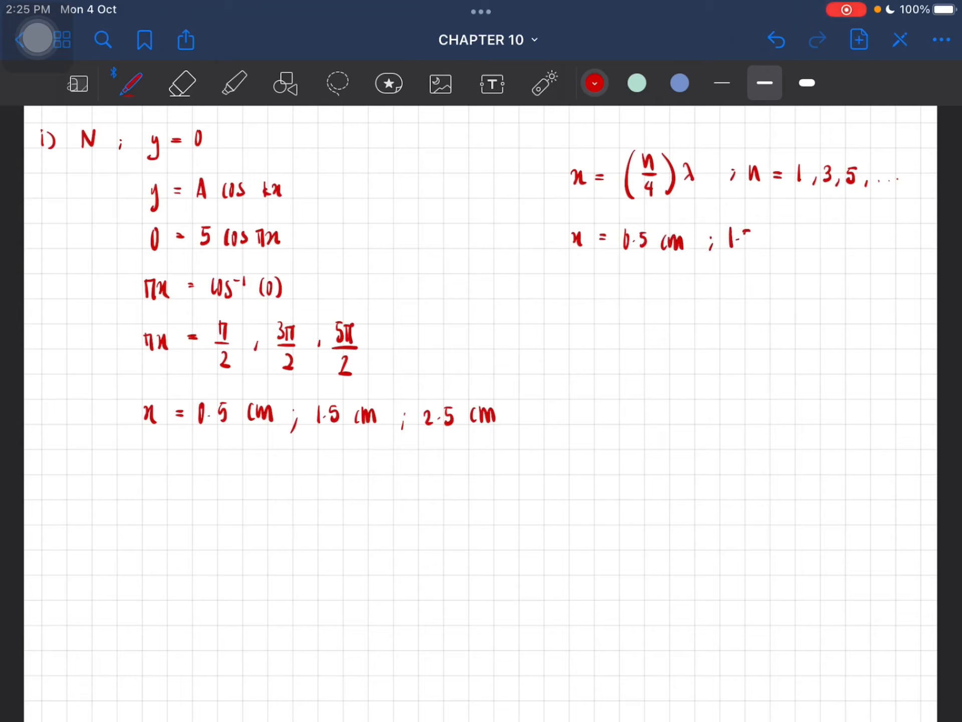
left_click(767, 239)
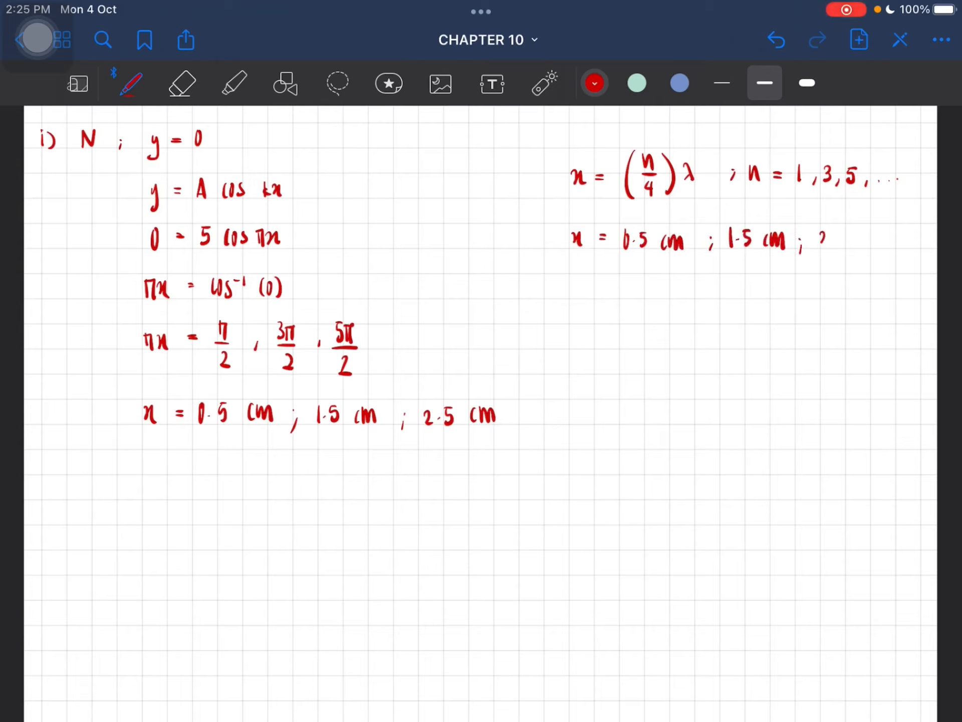
type("2.5 cm")
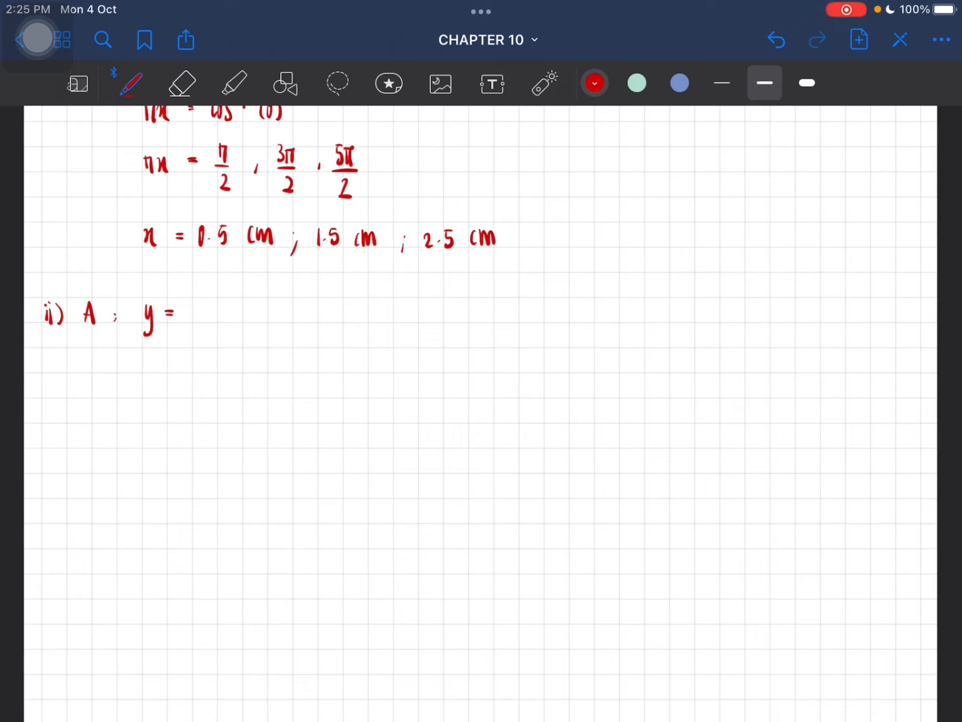
Step: Write y = A, y = A cos πx, πx = cos⁻¹(1) = 0, π, 2π, 3π, so x = 1, 2, 3 cm
left_click_drag(184, 301, 196, 329)
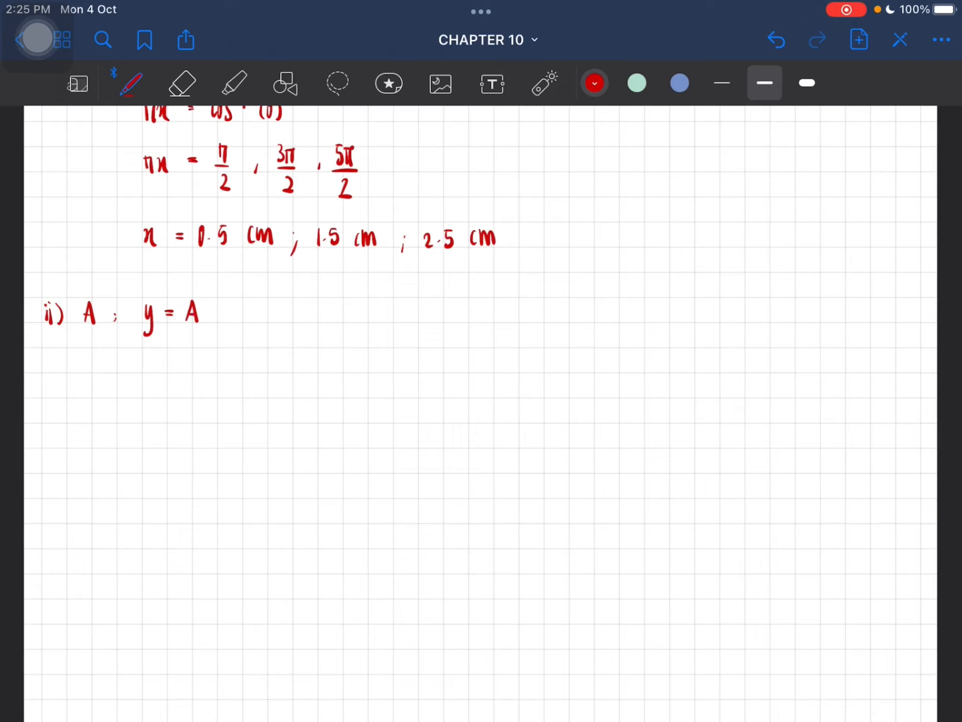
left_click_drag(146, 367, 209, 353)
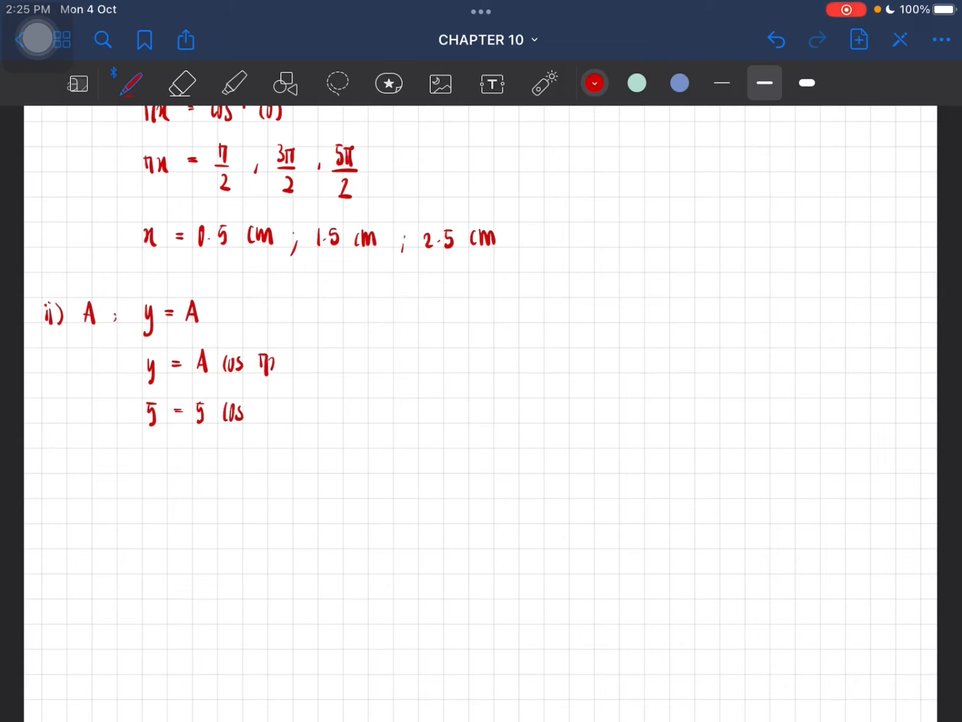
left_click_drag(258, 362, 295, 417)
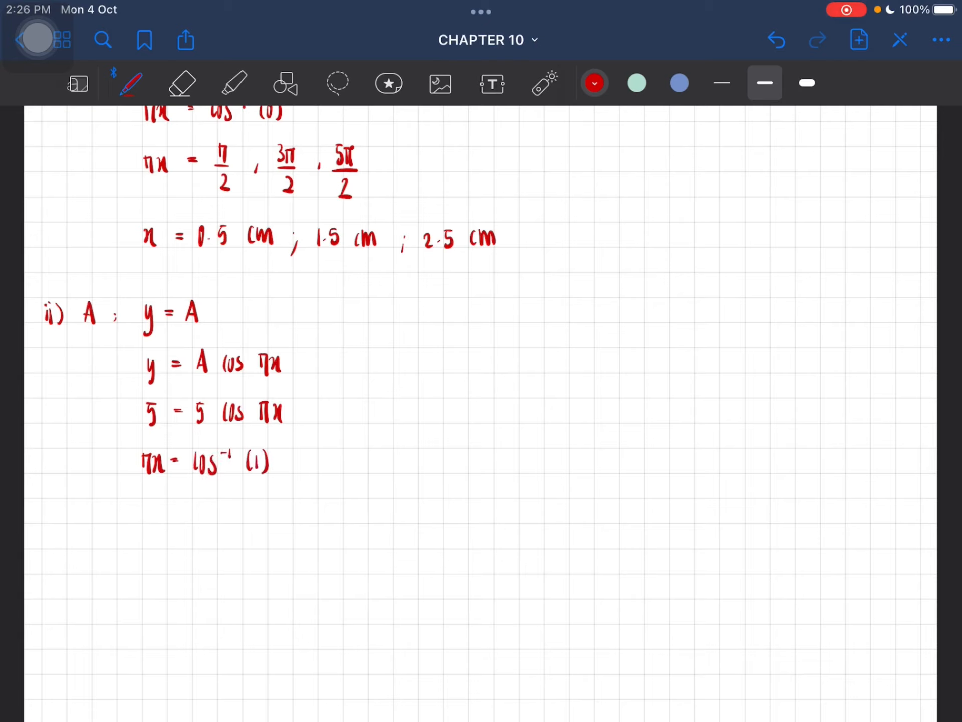
left_click_drag(141, 522, 166, 503)
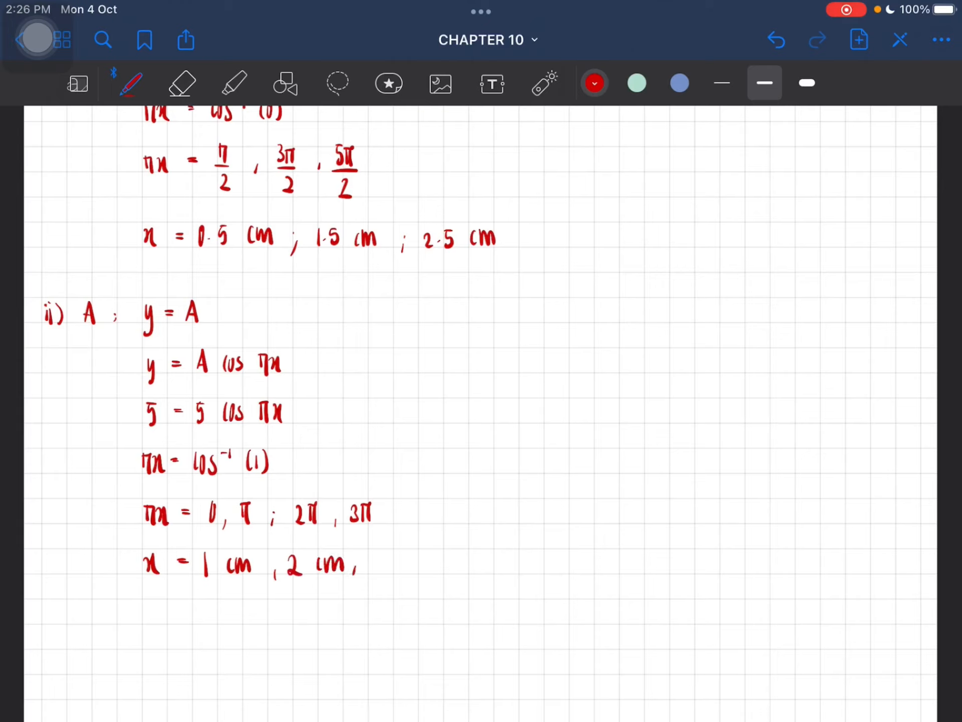
type("3 cm")
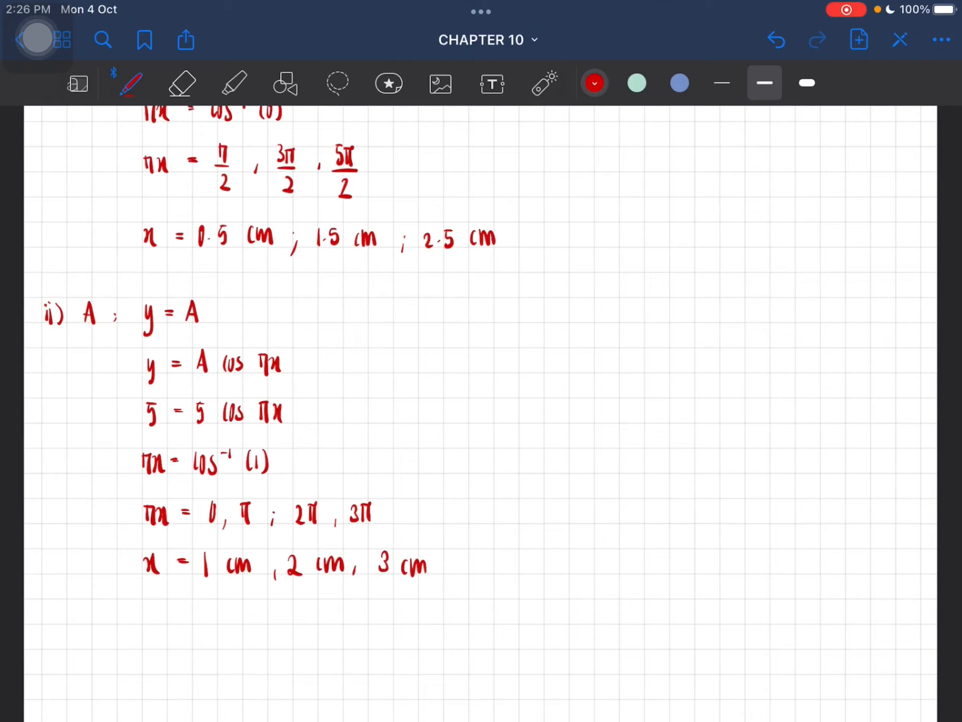
Step: Write x = (m/2)λ; m = 0,1,2,3 and x = 1 cm, 2 cm, 3 cm beside part ii)
type("x =")
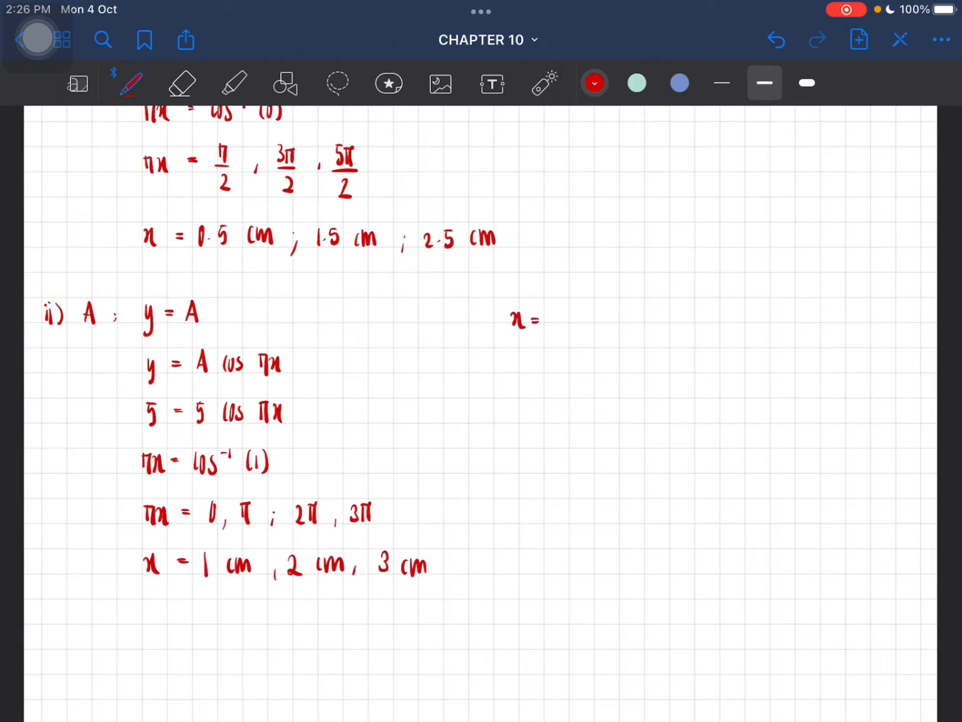
left_click_drag(565, 318, 595, 332)
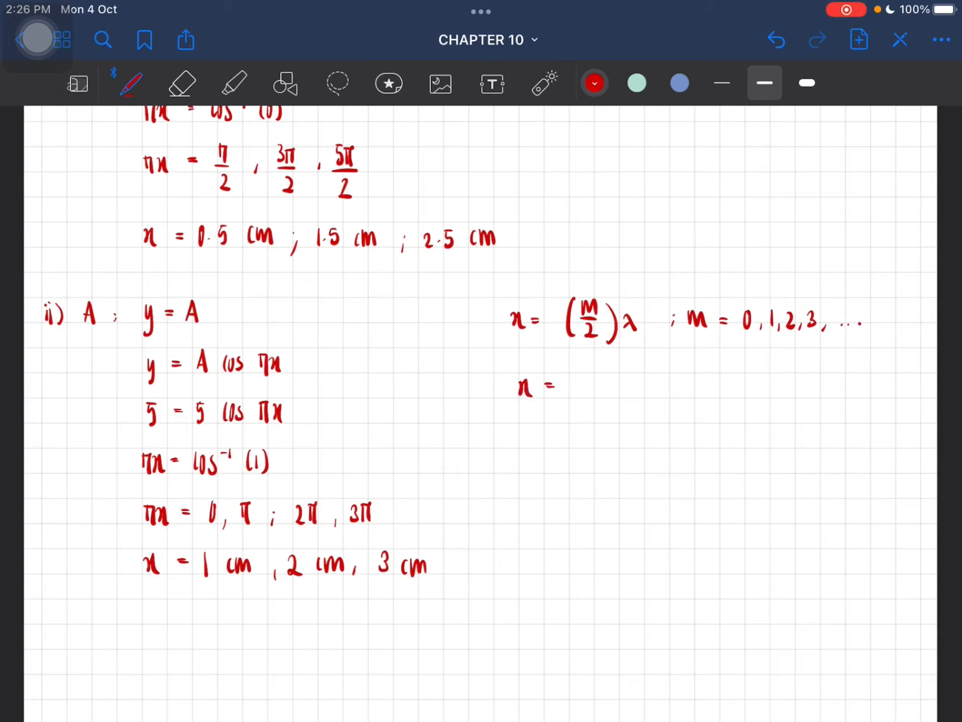
left_click_drag(565, 387, 650, 387)
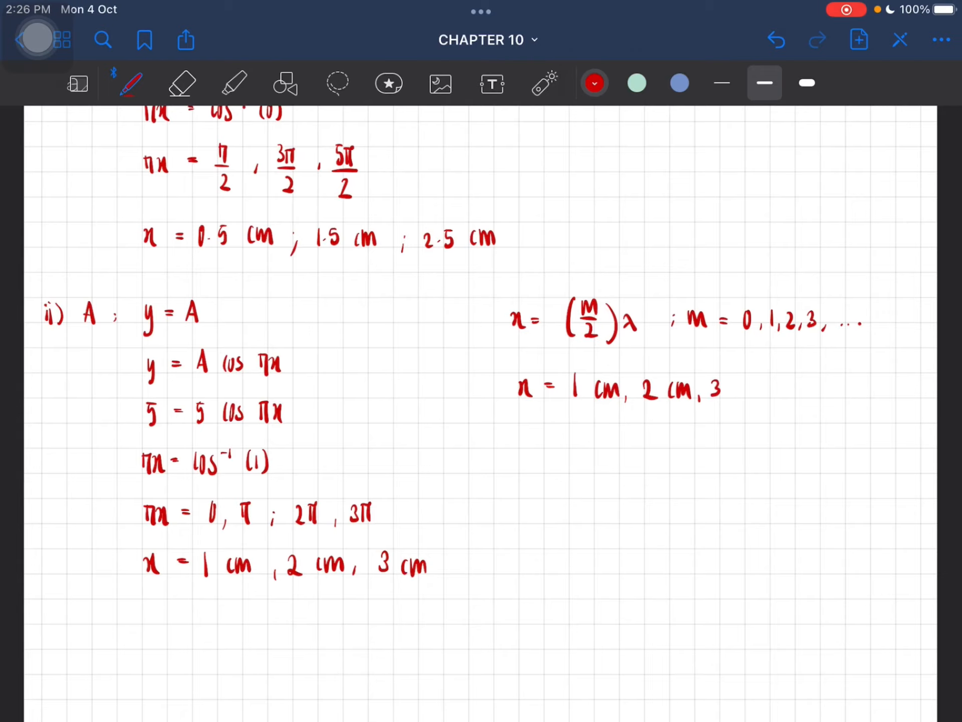
type("cm")
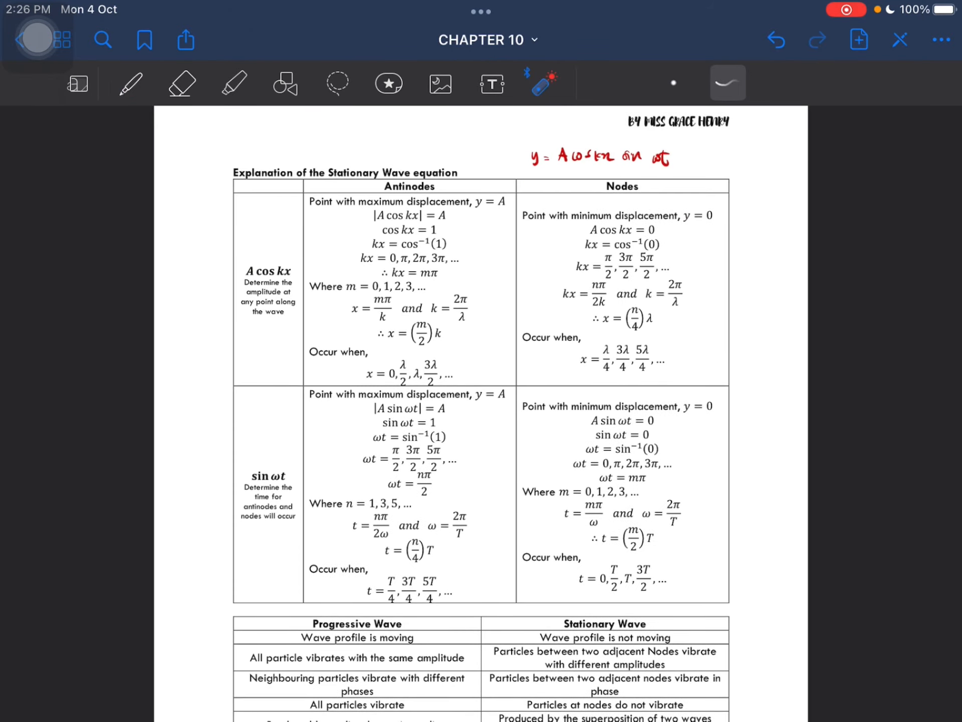
left_click_drag(448, 411, 301, 580)
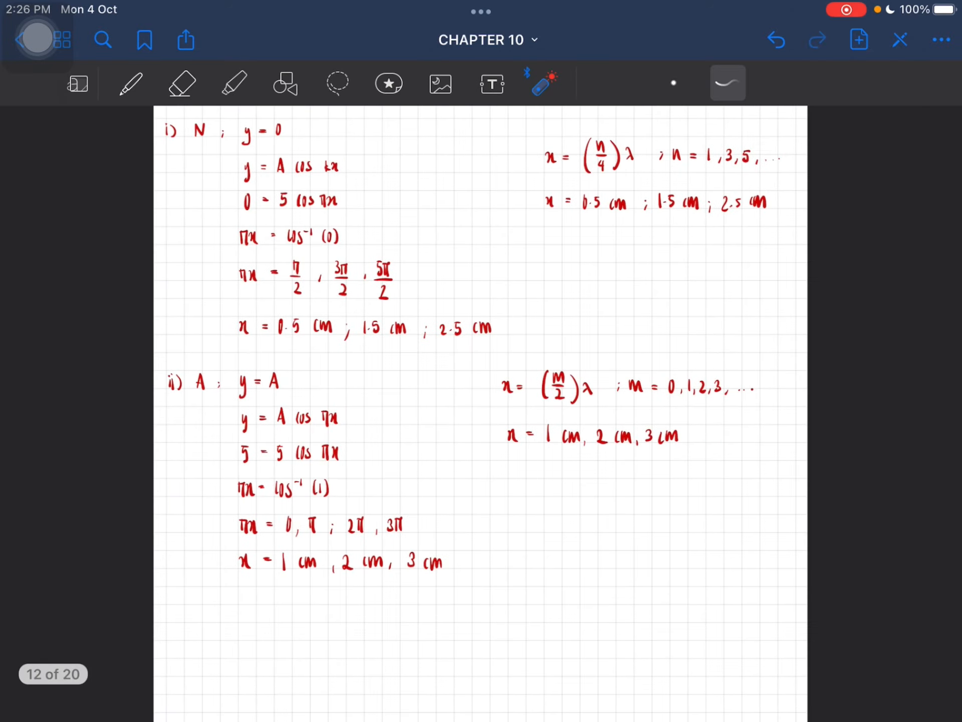
scroll("down", 3)
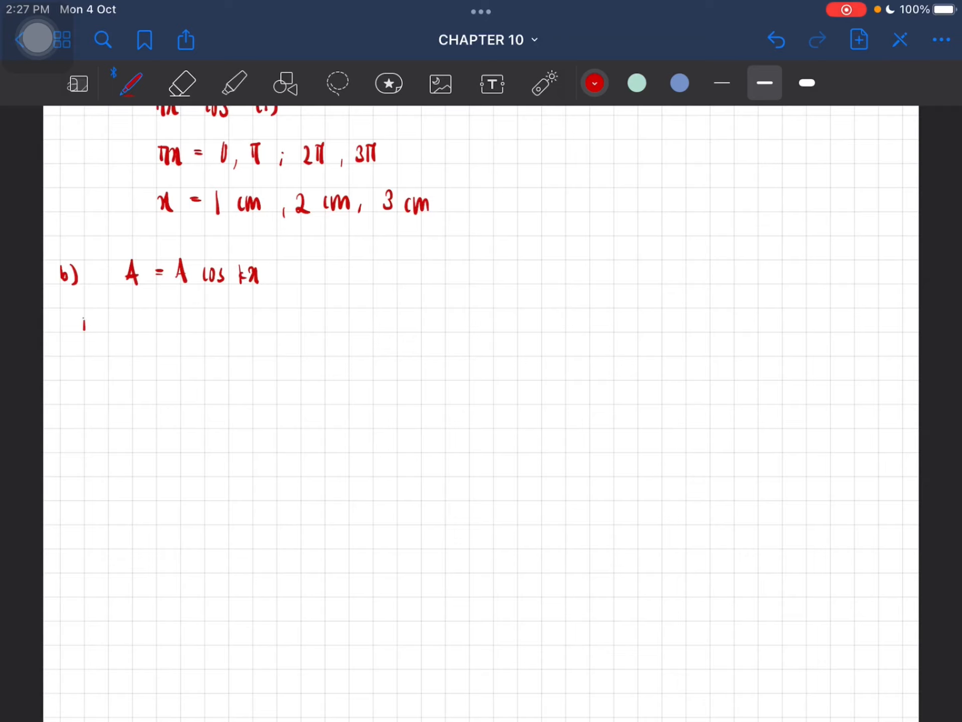
Step: Write i) x = 0.4 cm and start the amplitude line, erasing the wrong term
type("i) x = 0.")
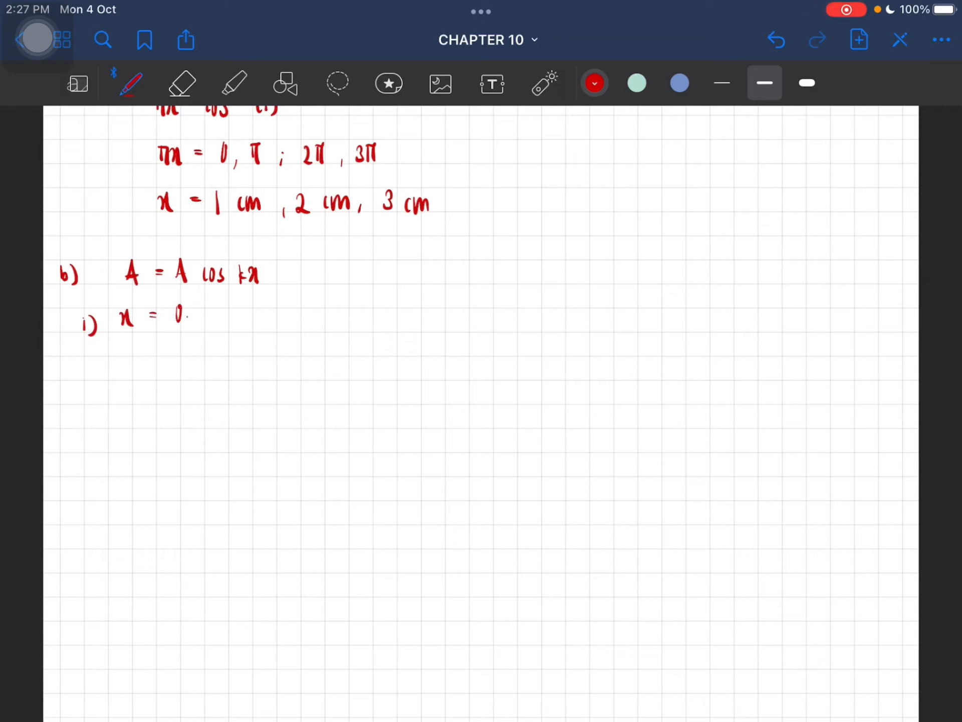
left_click(180, 84)
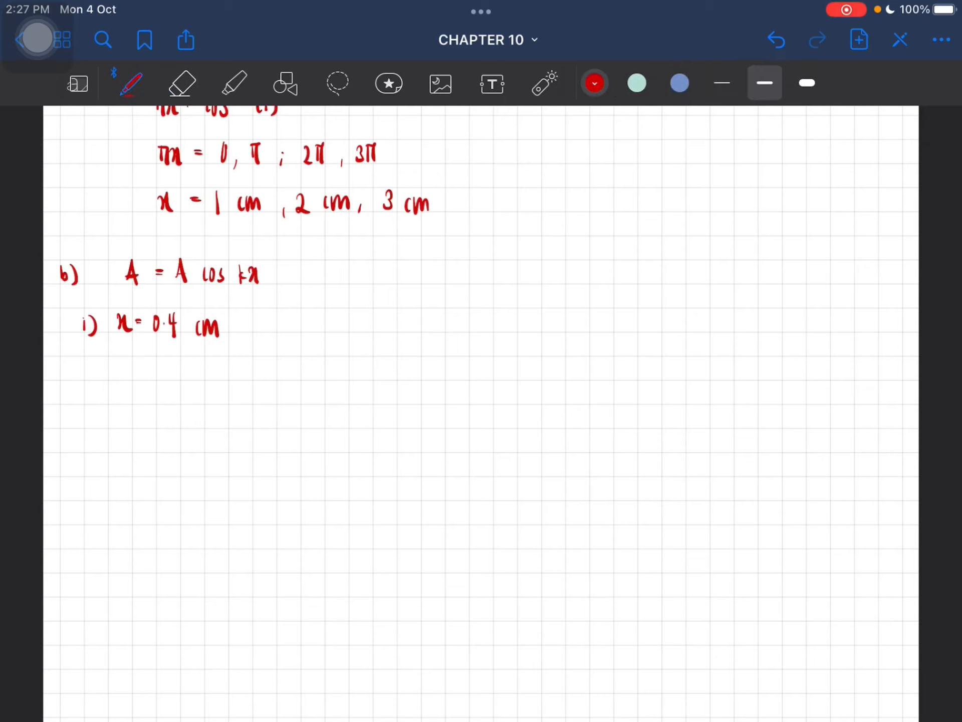
left_click_drag(122, 368, 185, 368)
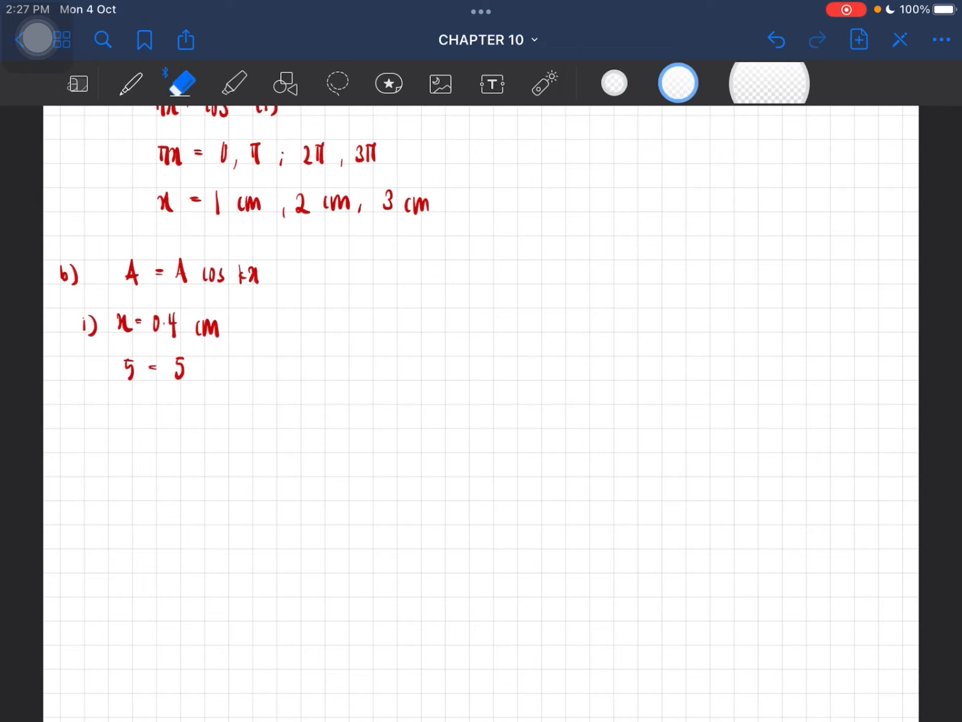
left_click(130, 84)
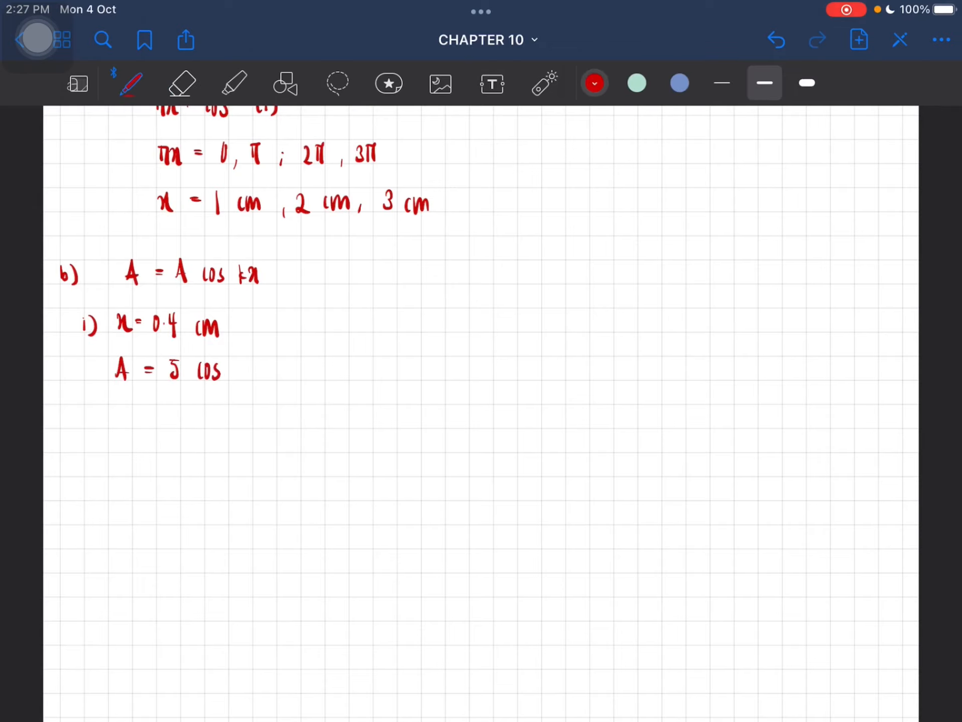
Step: Complete A = 5 cos π(0.4) = 1.55 cm and label part ii)
left_click_drag(233, 368, 270, 371)
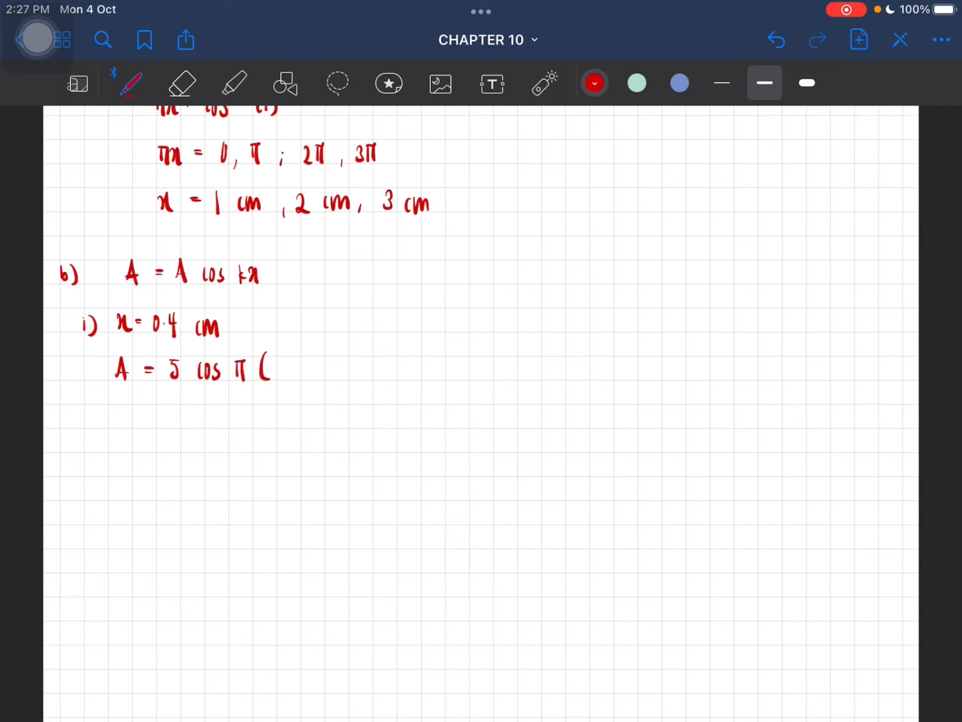
type("0.4)")
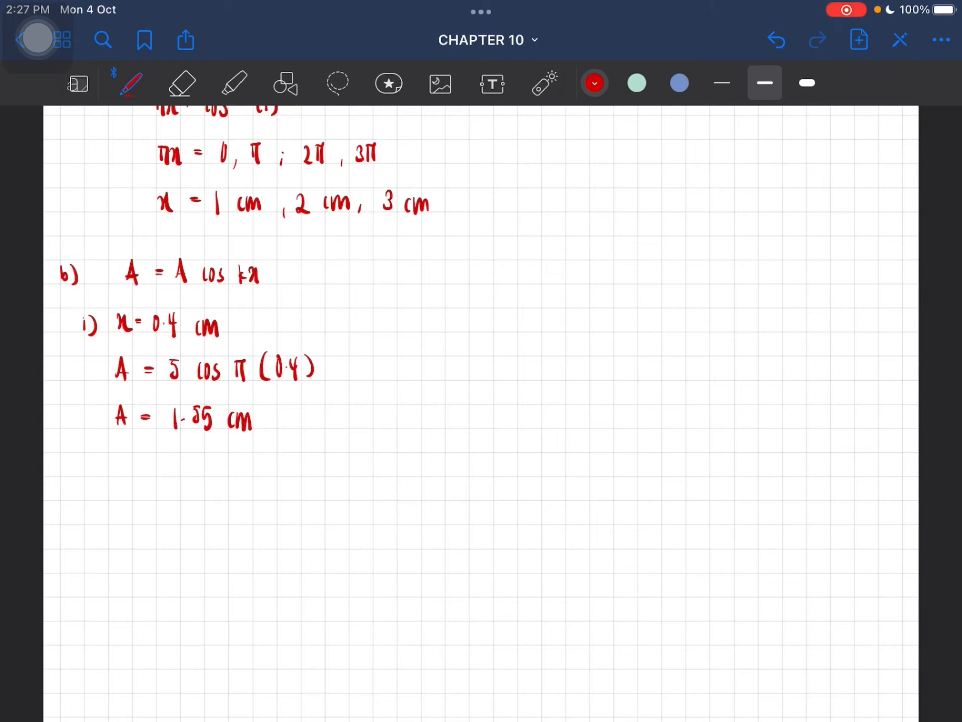
left_click_drag(209, 261, 307, 276)
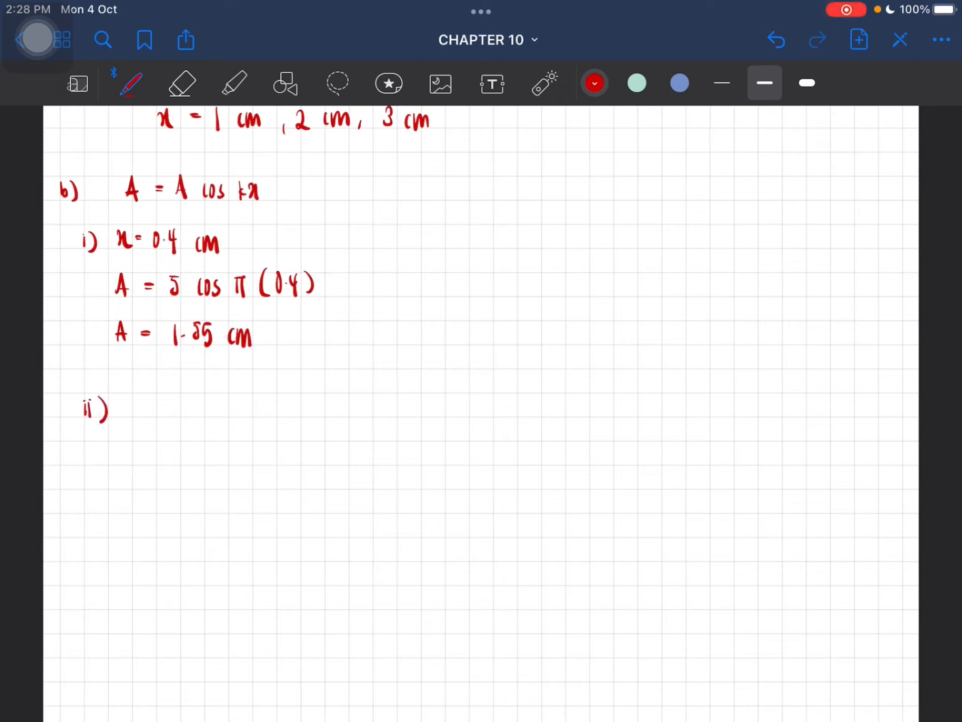
Step: Write ii) A = 5 cos π(1.2) = −4.05 cm and iii) A = 5 cos π(2.3)
left_click_drag(126, 405, 166, 405)
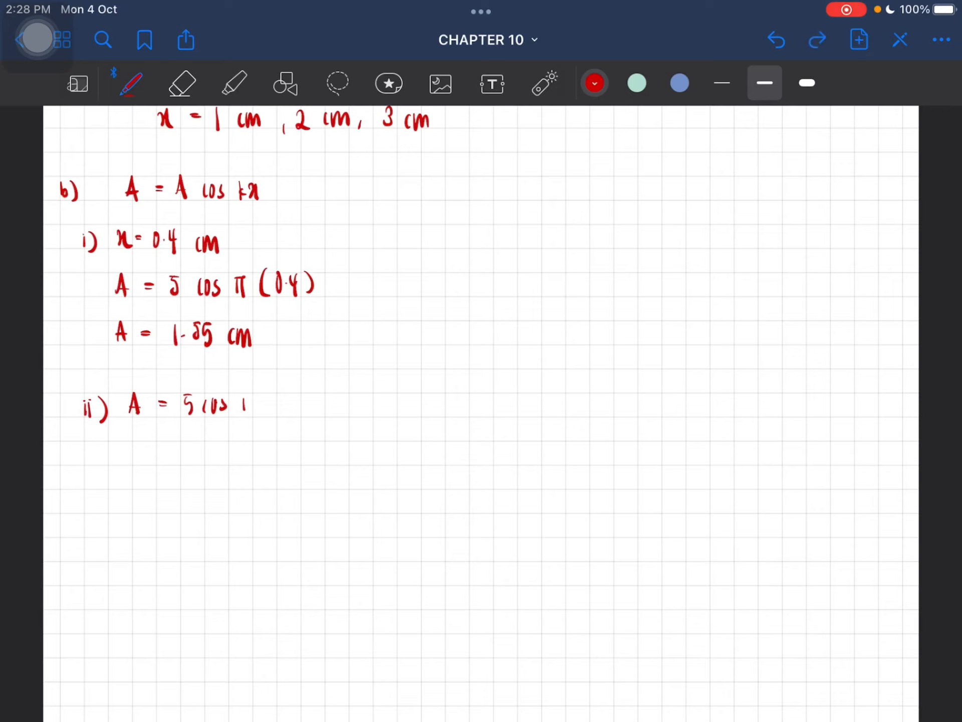
type("πx")
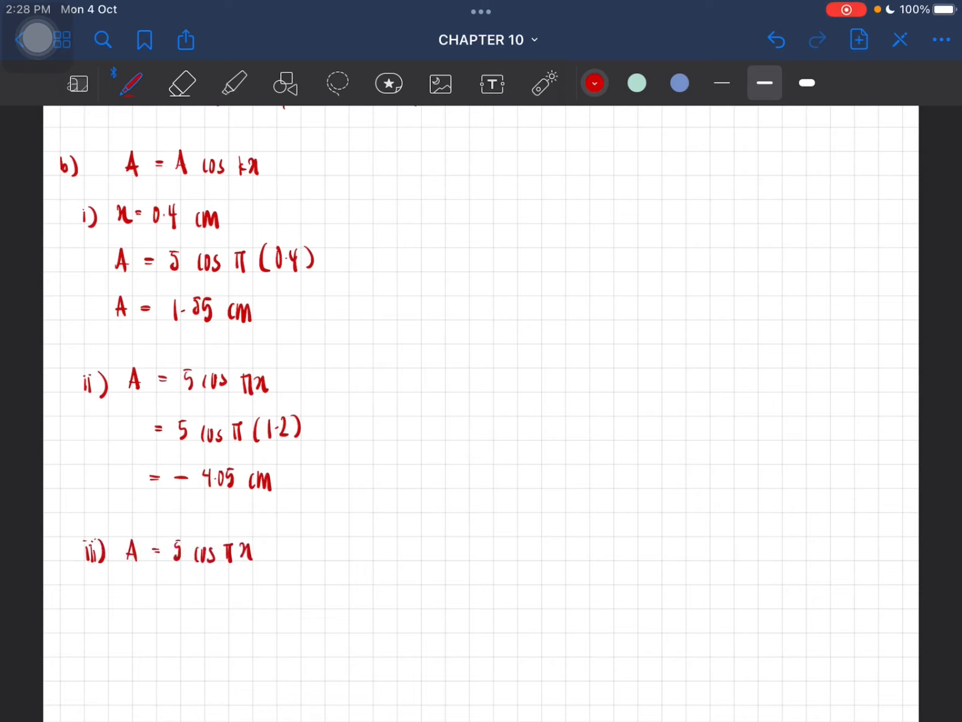
left_click_drag(150, 595, 179, 593)
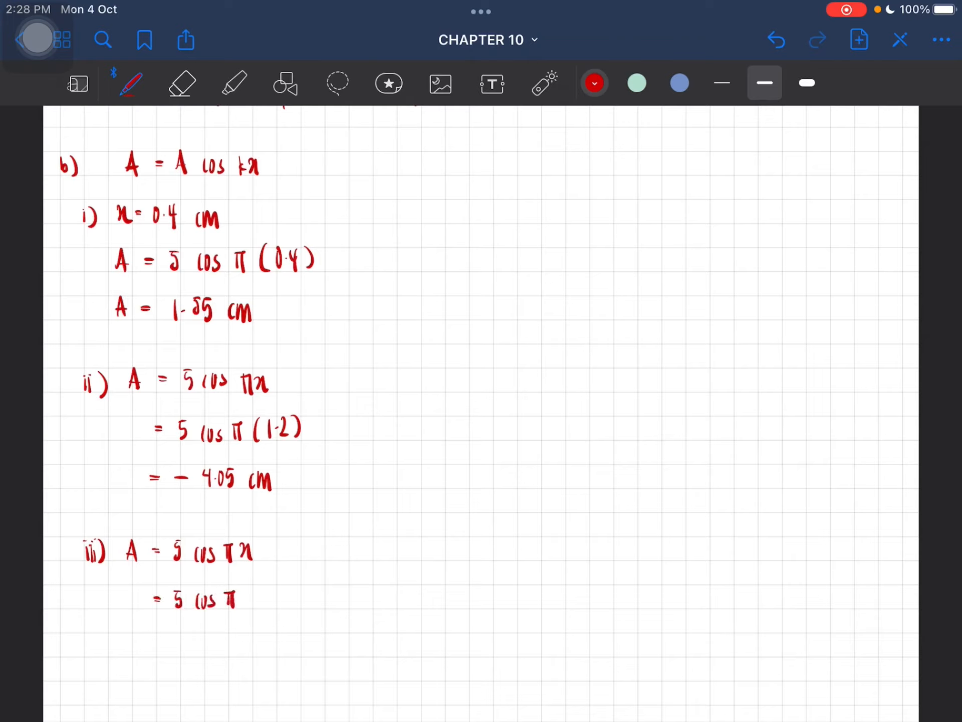
type("(2.3)")
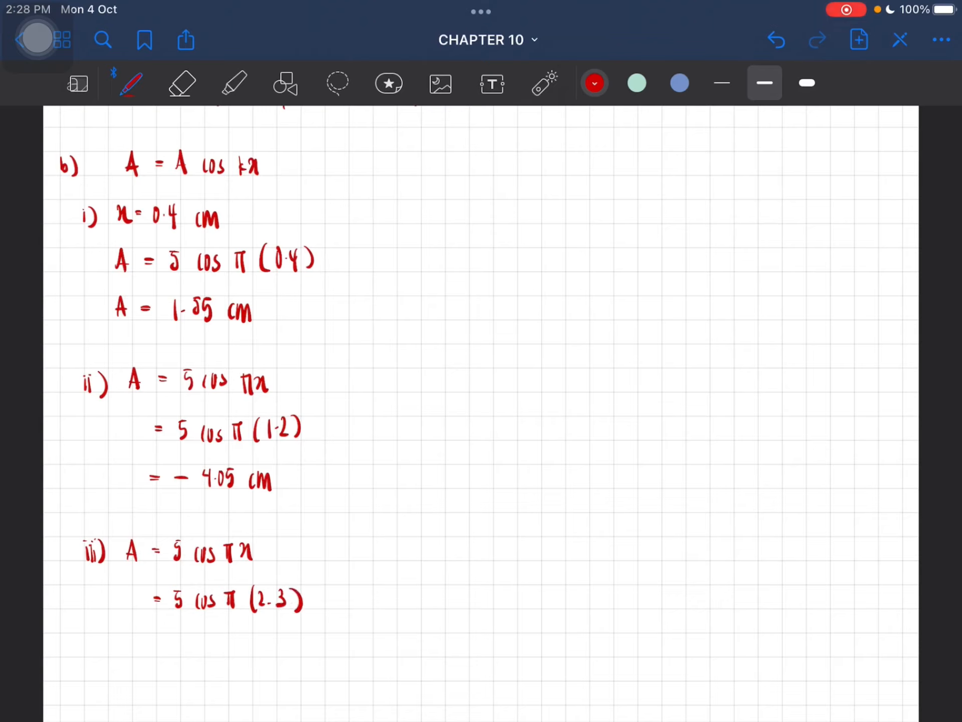